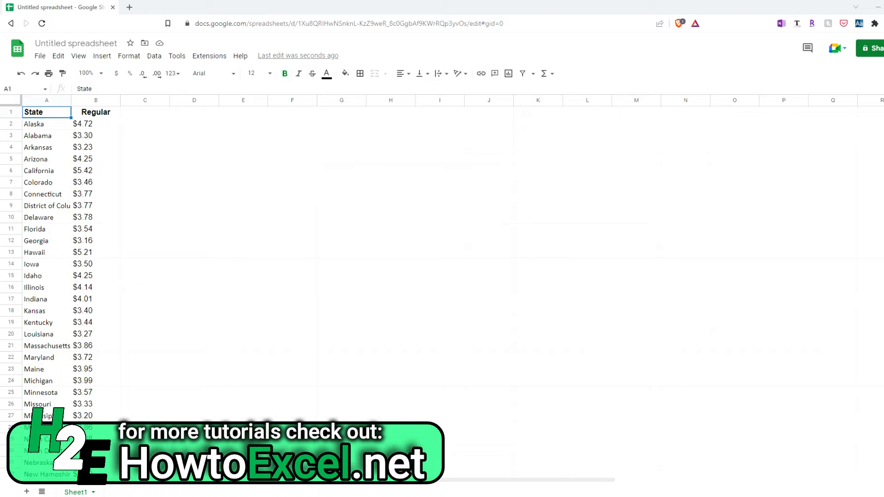
{"action": "mouse_move", "coordinate": [315, 157]}
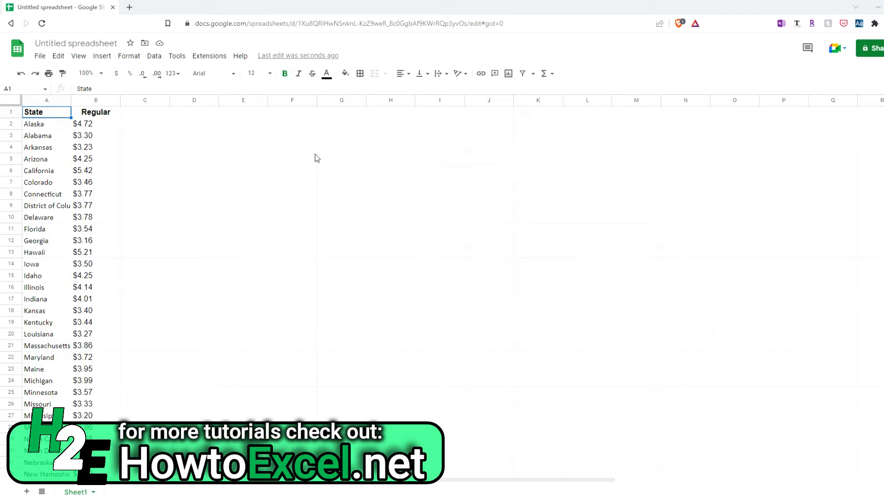
{"action": "mouse_move", "coordinate": [126, 162]}
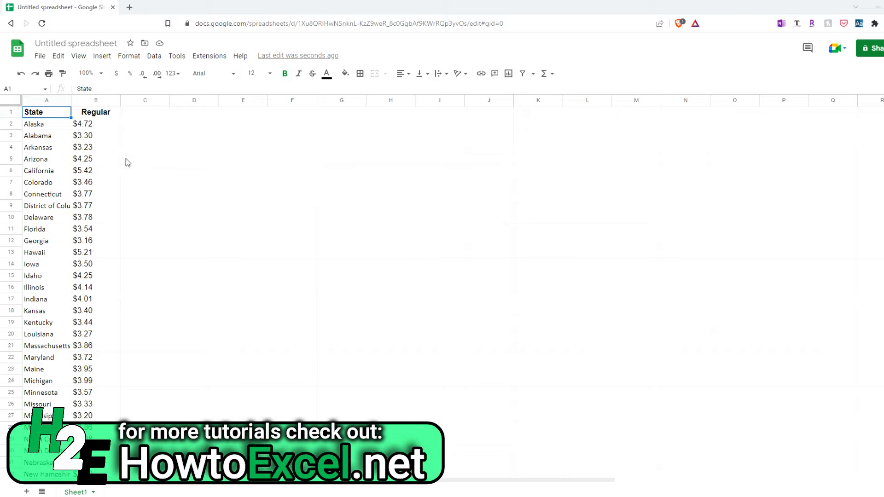
{"action": "mouse_move", "coordinate": [123, 159]}
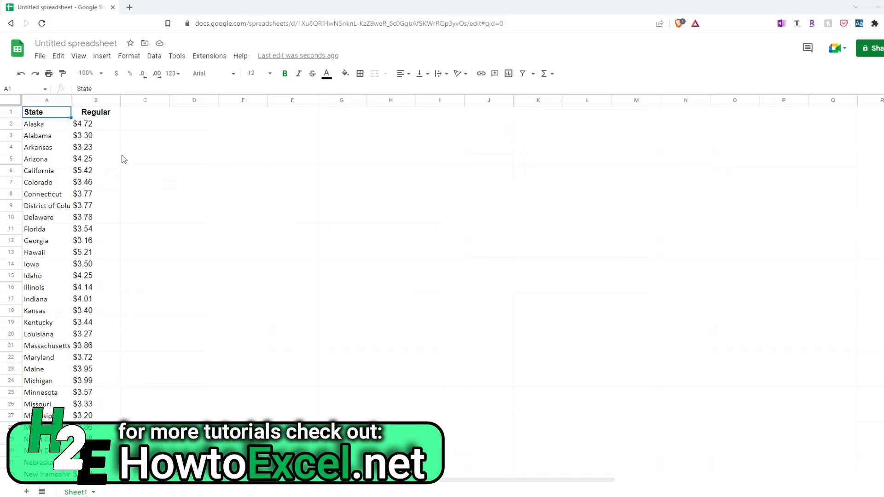
{"action": "mouse_move", "coordinate": [101, 180]}
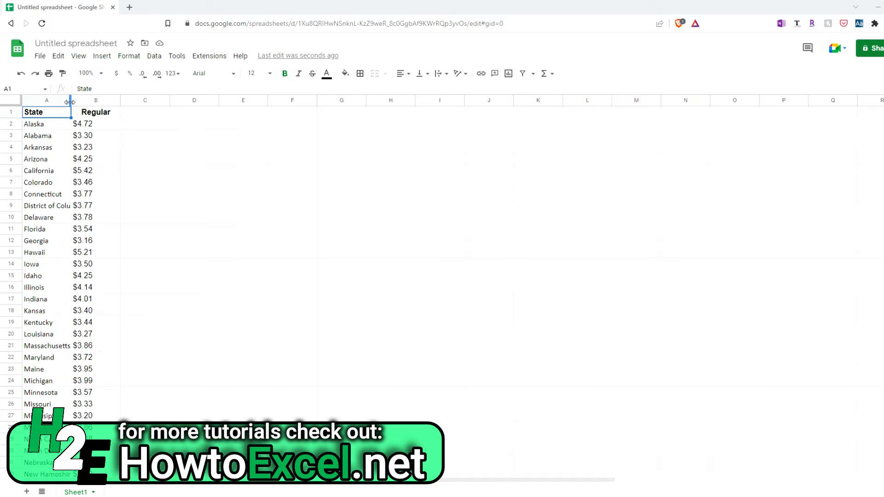
Step: Widen column A to fit state names and insert a chart from the A1:B52 price data
{"action": "left_click_drag", "start_coordinate": [70, 100], "coordinate": [95, 101]}
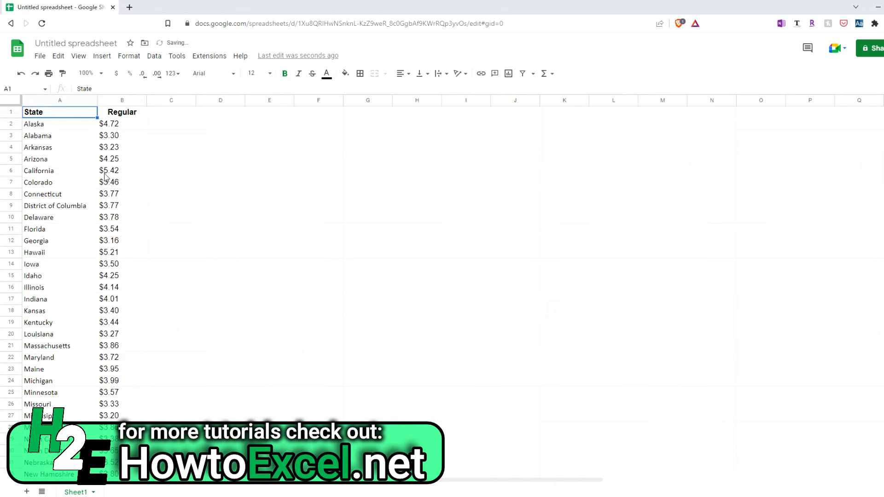
{"action": "left_click", "coordinate": [101, 55]}
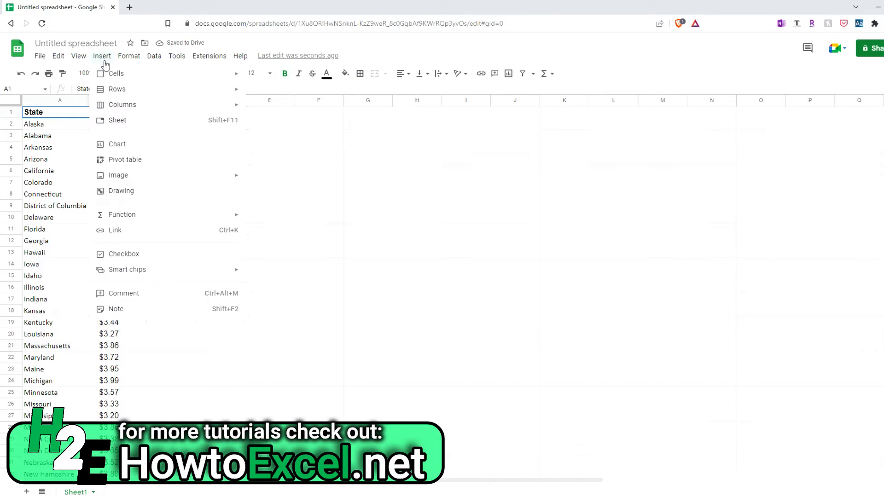
{"action": "mouse_move", "coordinate": [126, 151]}
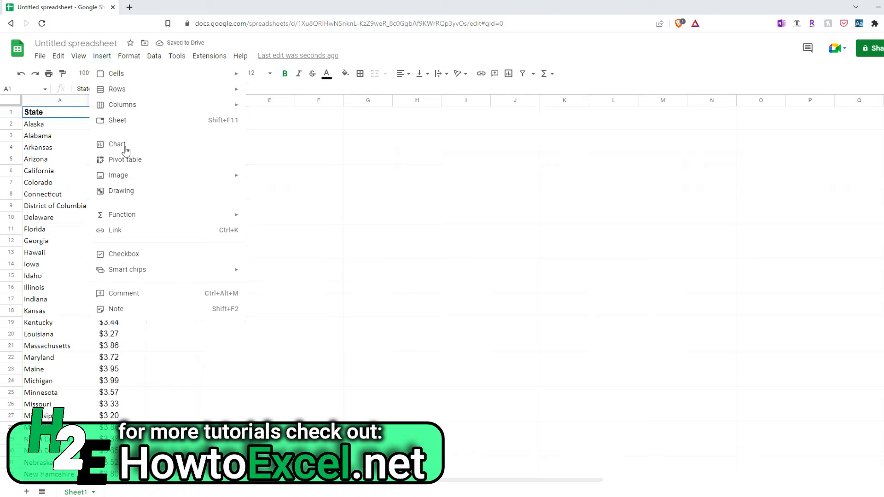
{"action": "left_click", "coordinate": [116, 145]}
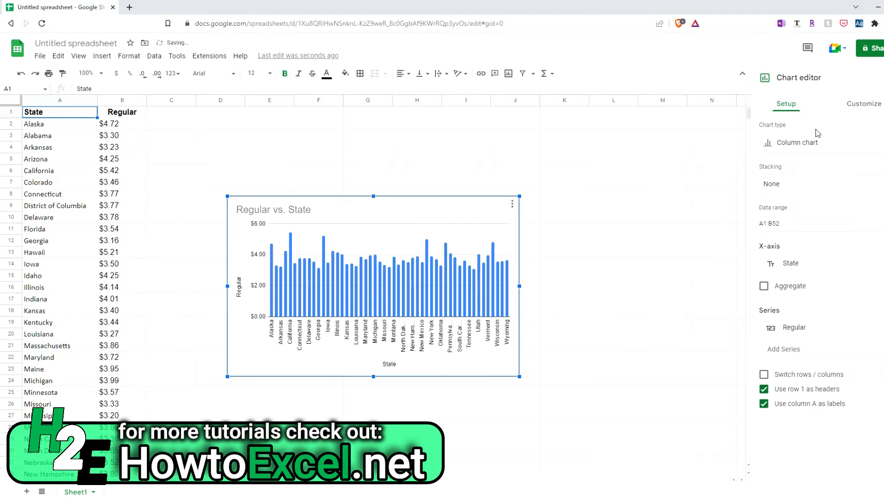
Step: Change the chart type from column chart to Geo chart shaded by Regular price
{"action": "left_click", "coordinate": [792, 142]}
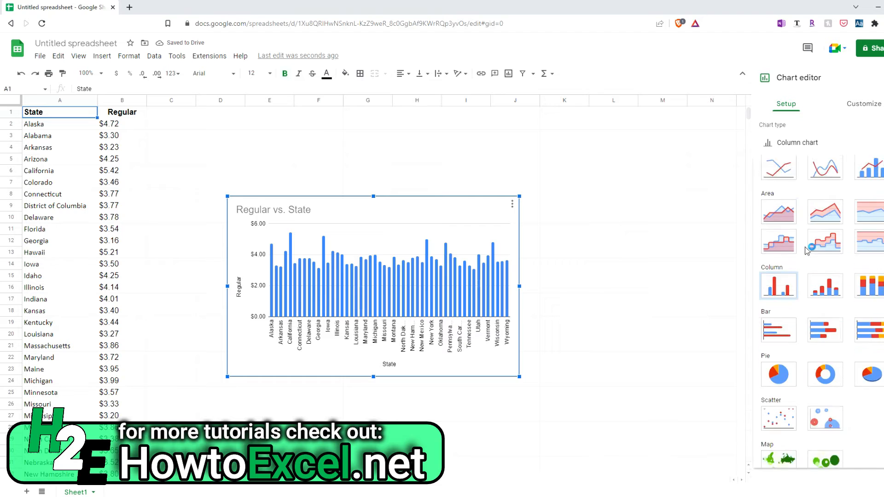
{"action": "scroll", "scroll_direction": "down", "scroll_amount": 3}
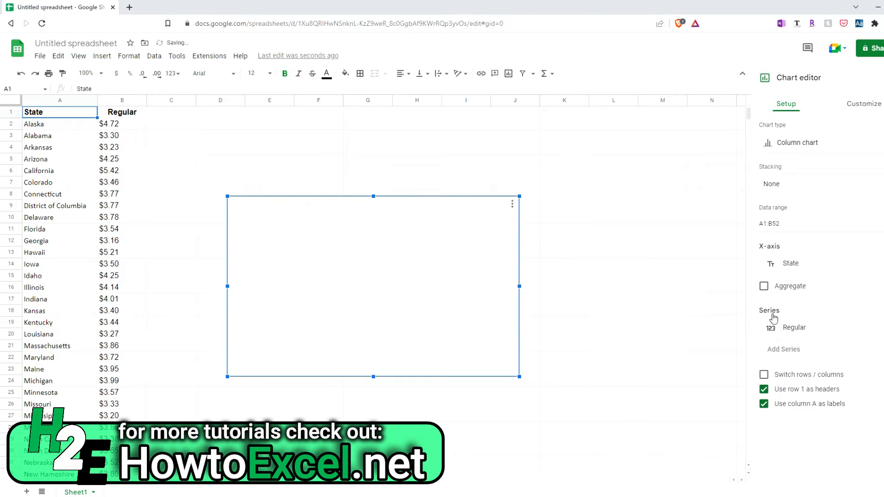
{"action": "left_click", "coordinate": [796, 142]}
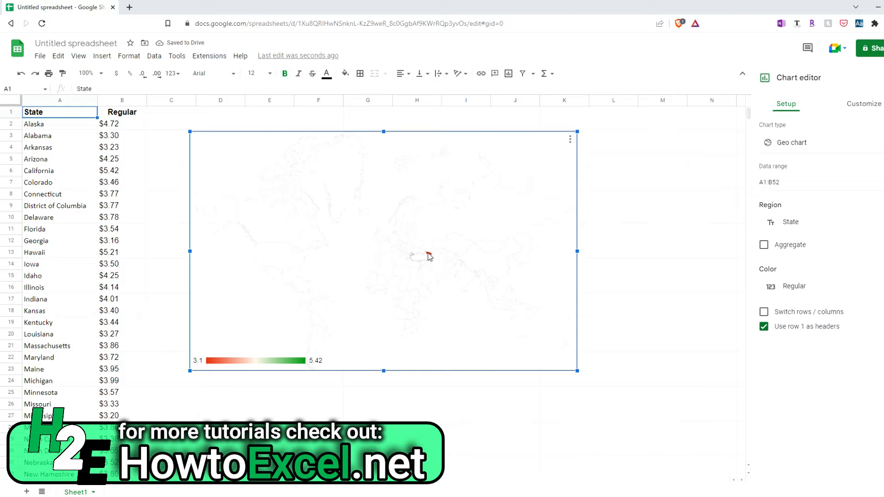
{"action": "mouse_move", "coordinate": [426, 255]}
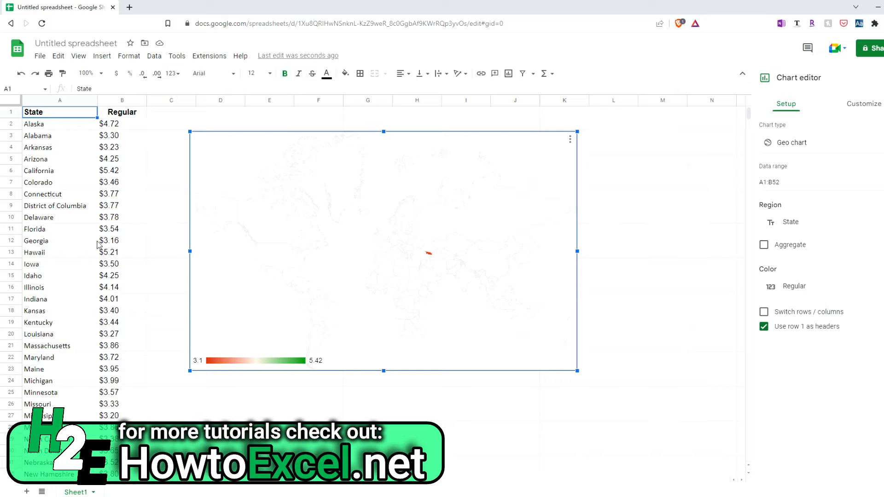
{"action": "mouse_move", "coordinate": [701, 208]}
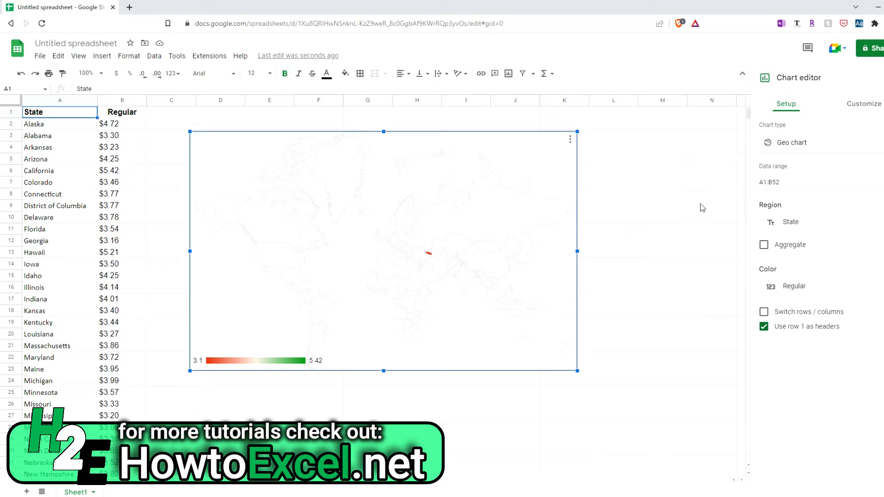
Step: Set the geo chart's region to United States in the Customize settings
{"action": "left_click", "coordinate": [862, 104]}
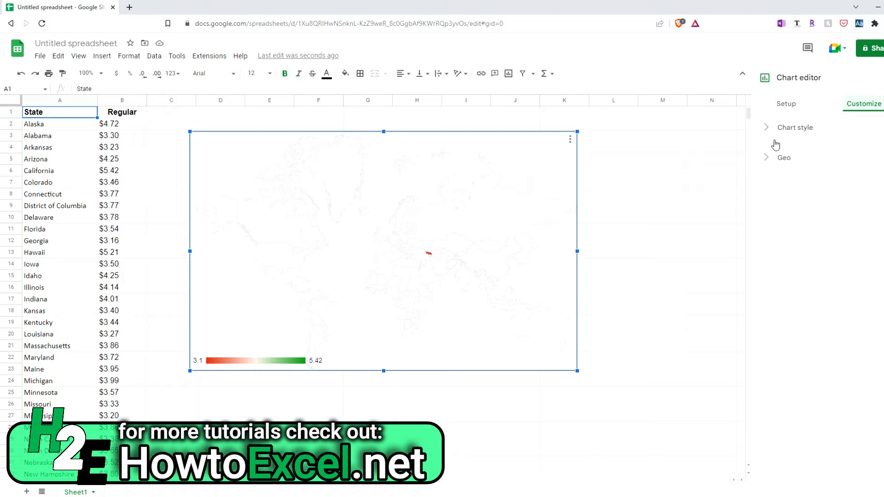
{"action": "left_click", "coordinate": [782, 157]}
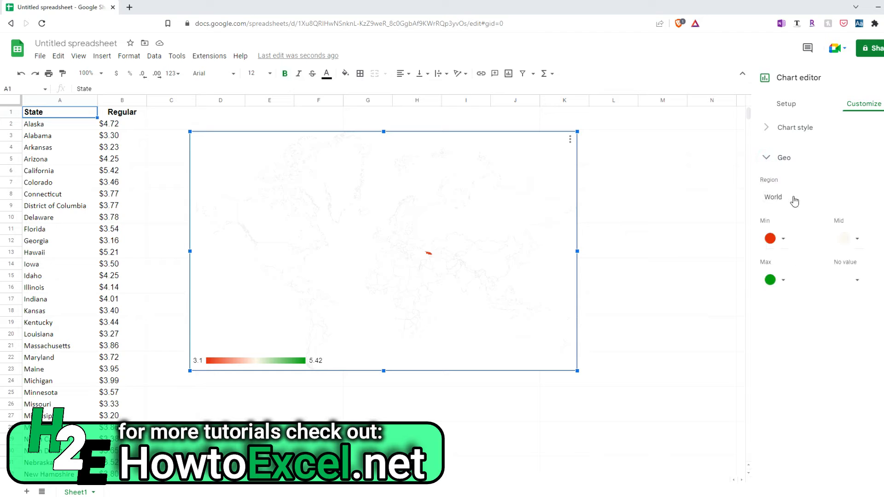
{"action": "left_click", "coordinate": [772, 197]}
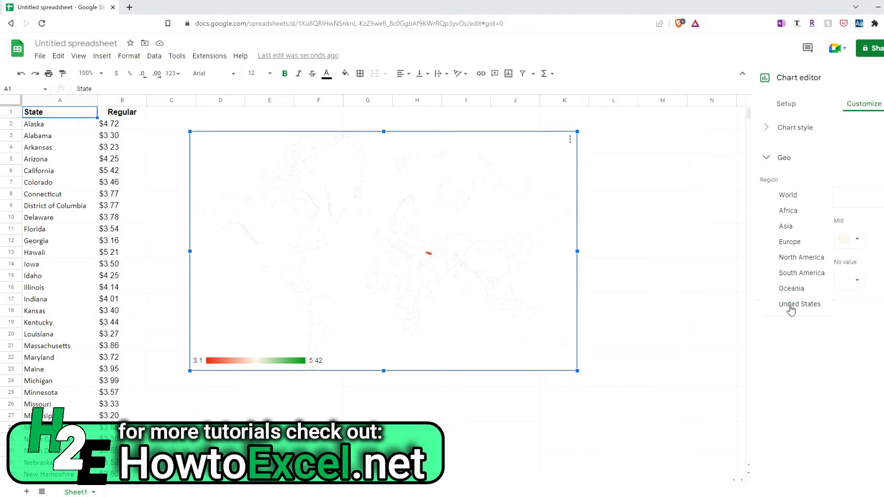
{"action": "left_click", "coordinate": [799, 304]}
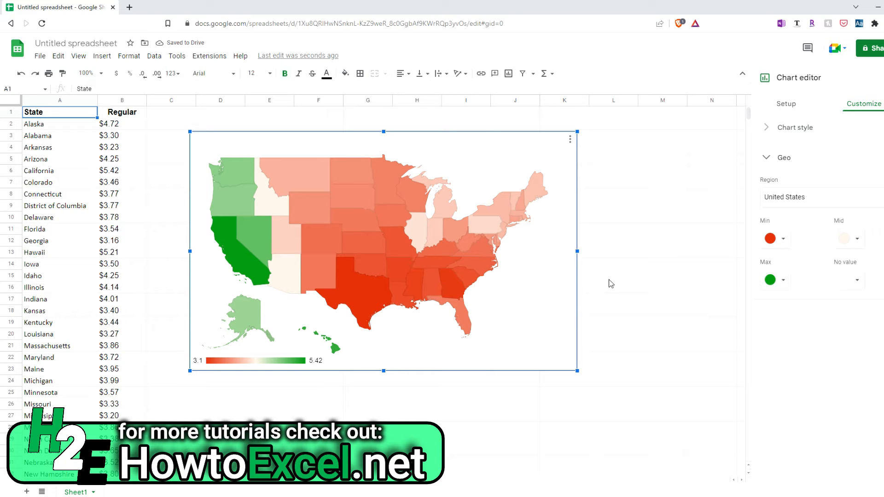
{"action": "mouse_move", "coordinate": [619, 280]}
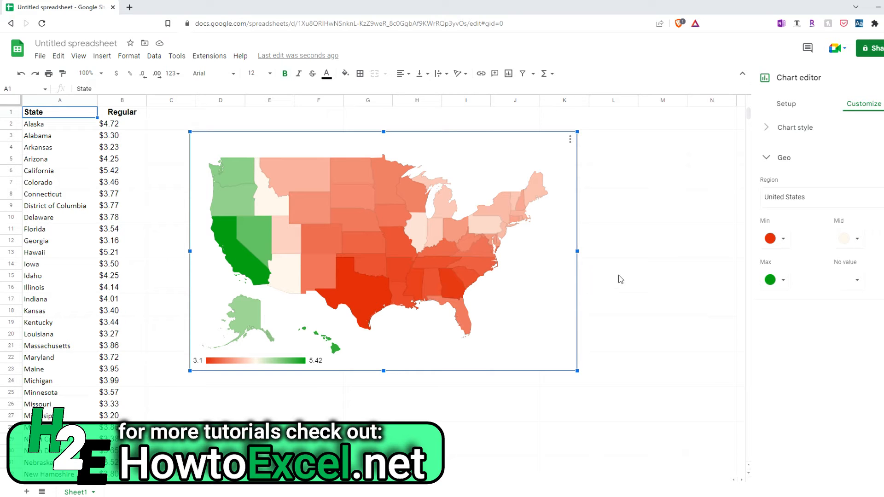
Step: Set the map's minimum-price color to light green and pick the maximum-price color
{"action": "left_click", "coordinate": [771, 238]}
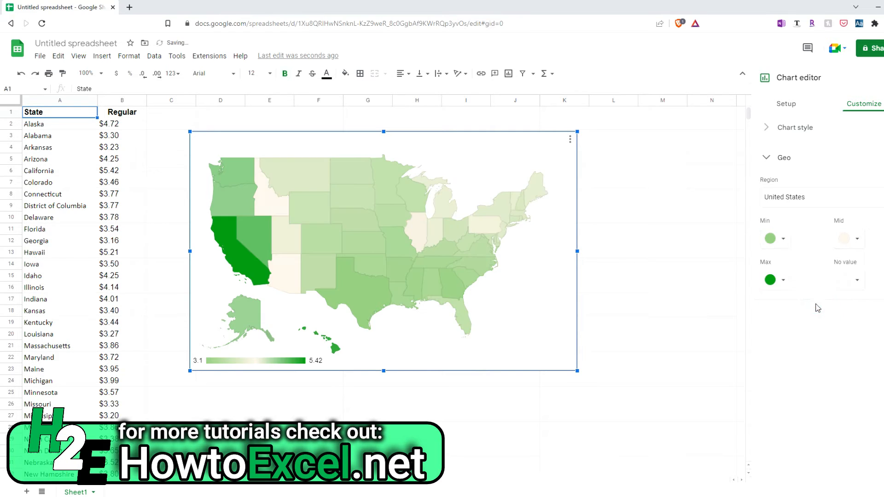
{"action": "left_click", "coordinate": [782, 280]}
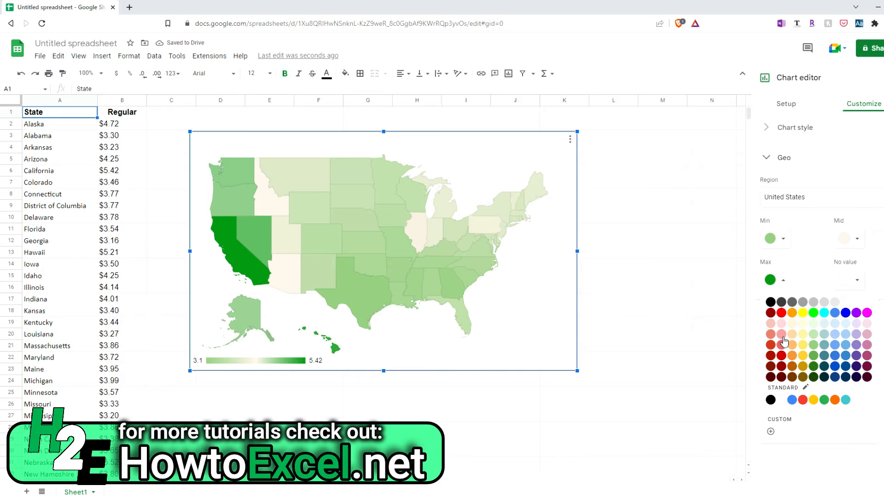
{"action": "mouse_move", "coordinate": [781, 312]}
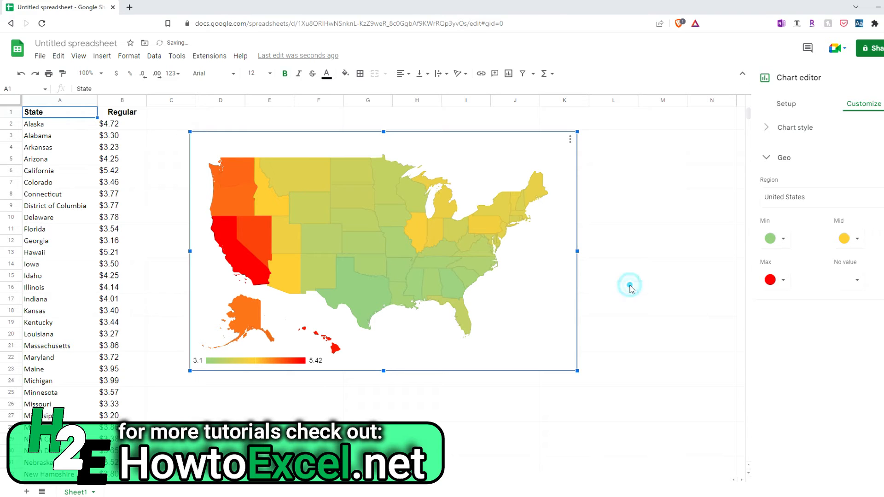
{"action": "left_click", "coordinate": [613, 287]}
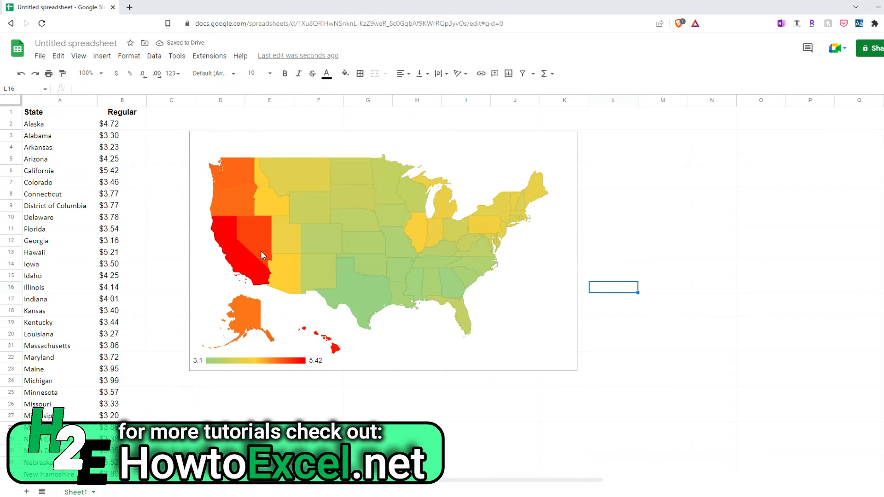
{"action": "mouse_move", "coordinate": [245, 267]}
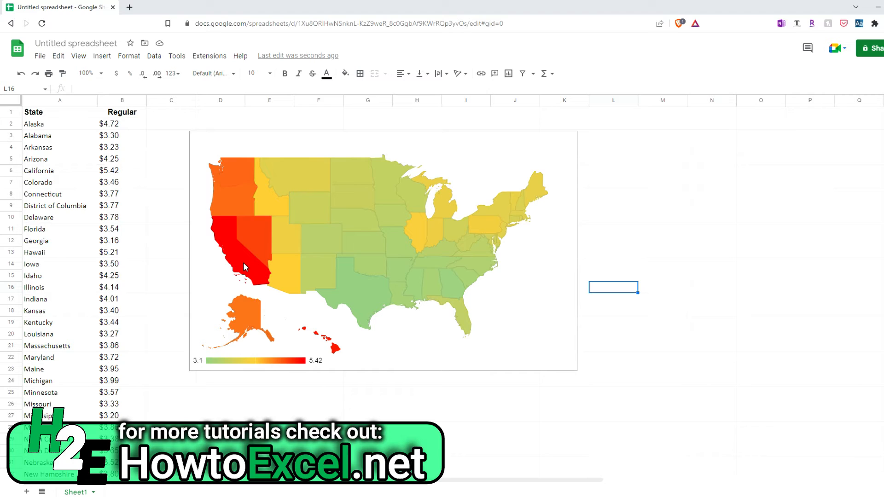
{"action": "left_click", "coordinate": [242, 265]}
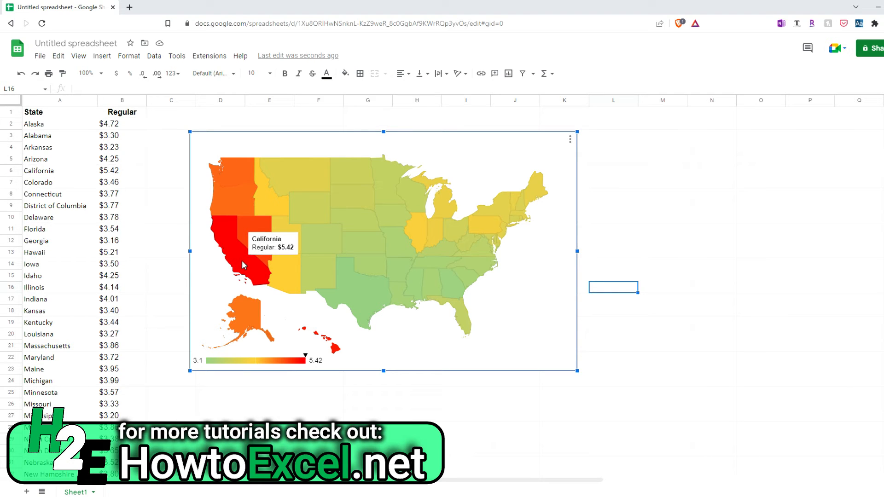
{"action": "mouse_move", "coordinate": [334, 353]}
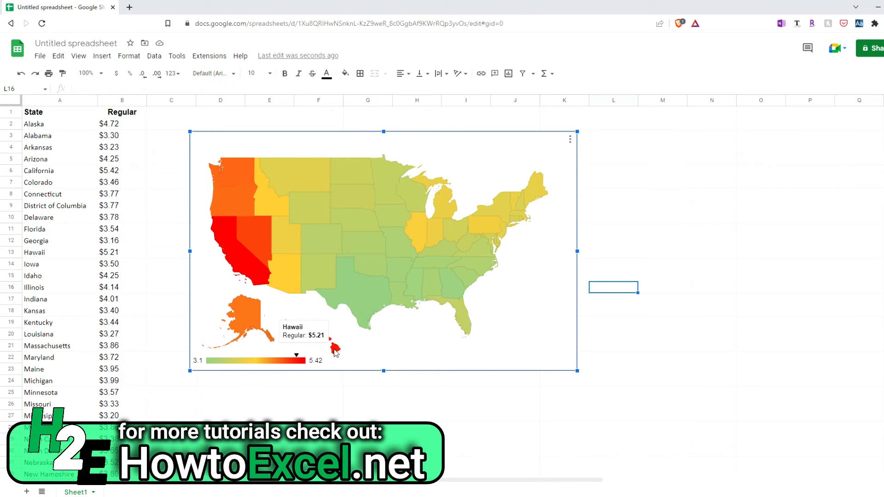
{"action": "mouse_move", "coordinate": [356, 333]}
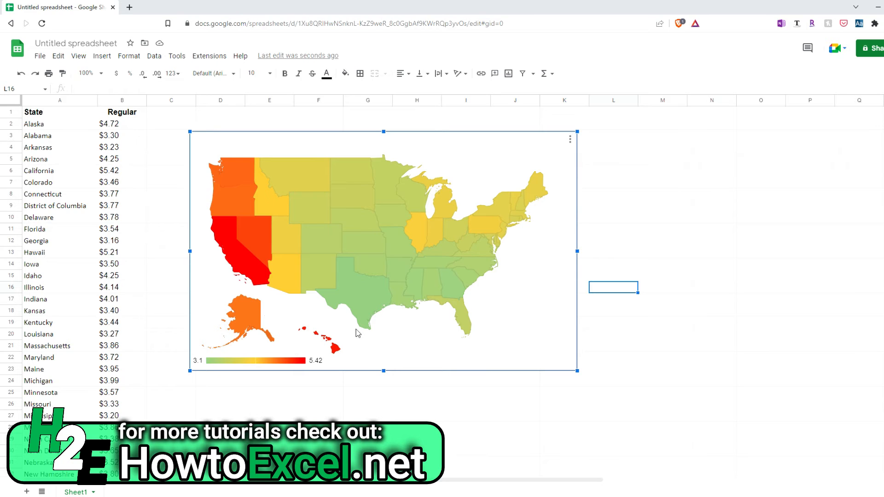
{"action": "mouse_move", "coordinate": [363, 305]}
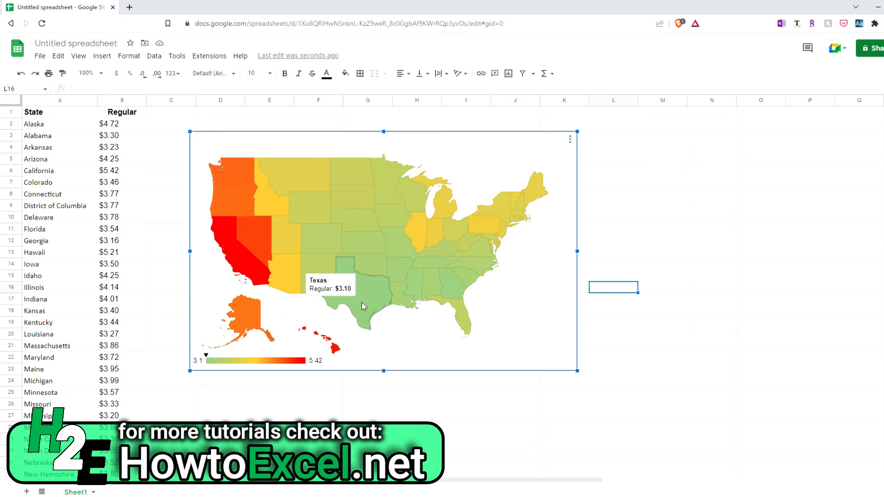
{"action": "mouse_move", "coordinate": [366, 310]}
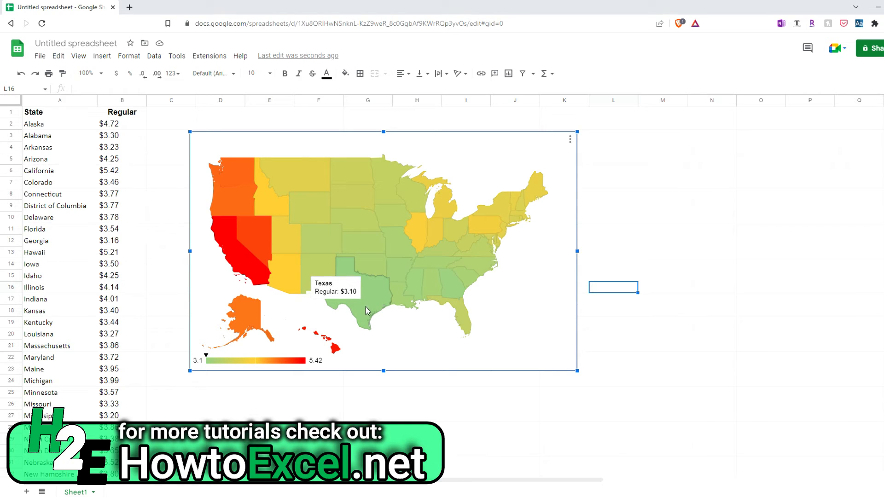
{"action": "mouse_move", "coordinate": [292, 265]}
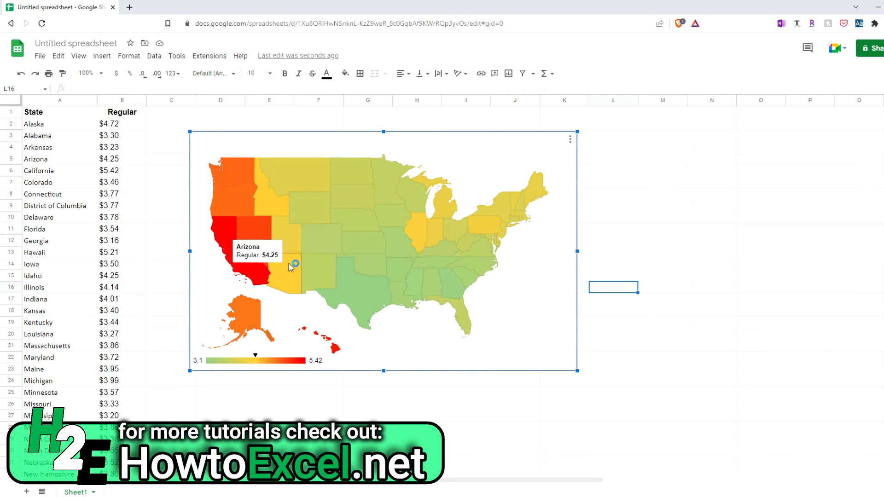
{"action": "mouse_move", "coordinate": [502, 231]}
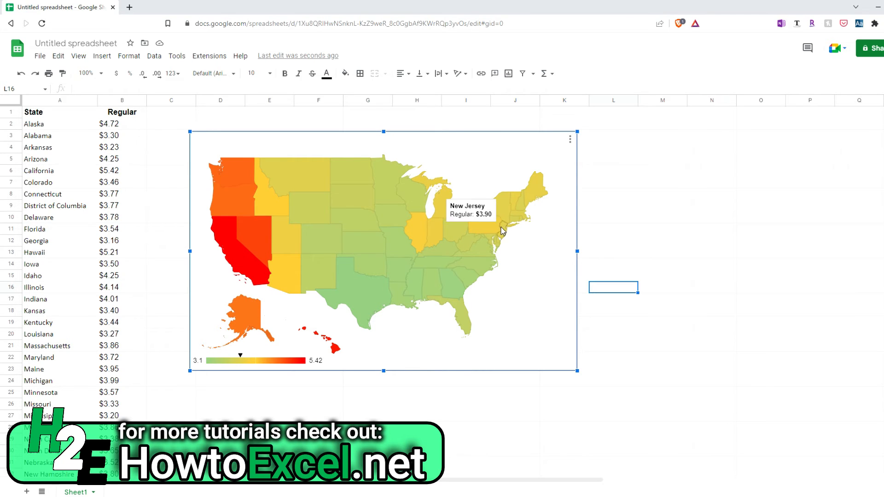
{"action": "mouse_move", "coordinate": [393, 265]}
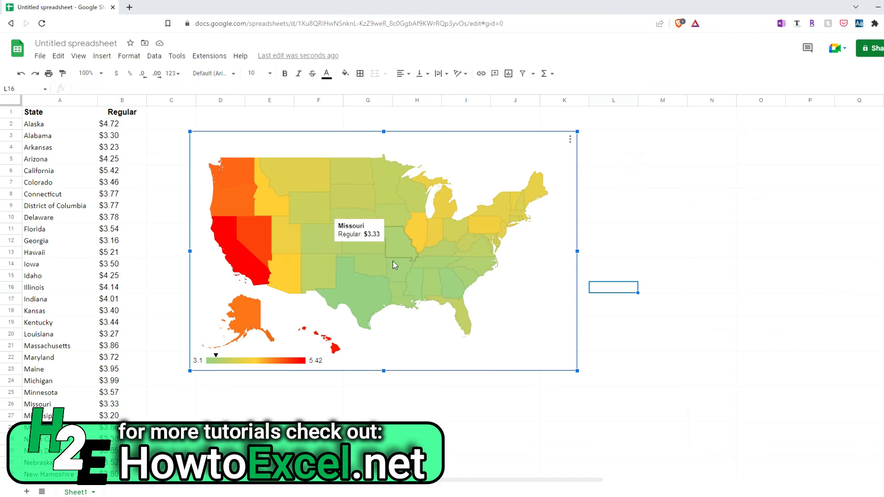
{"action": "mouse_move", "coordinate": [568, 311]}
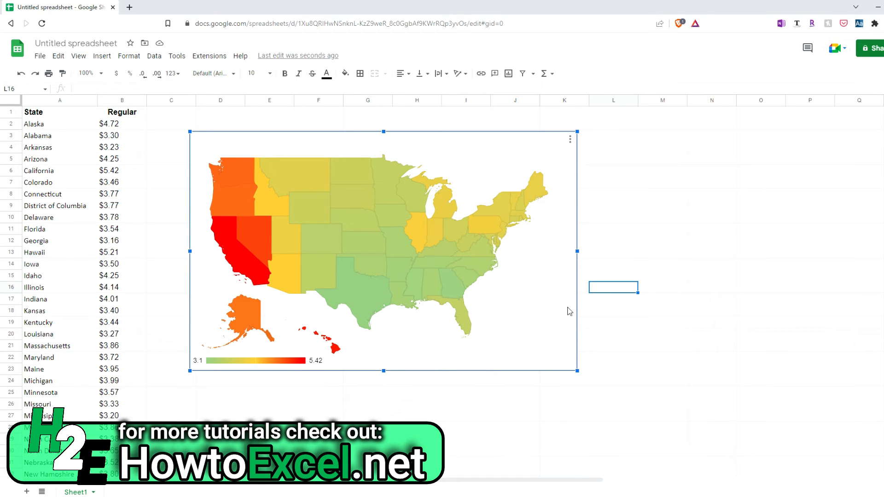
{"action": "mouse_move", "coordinate": [99, 213]}
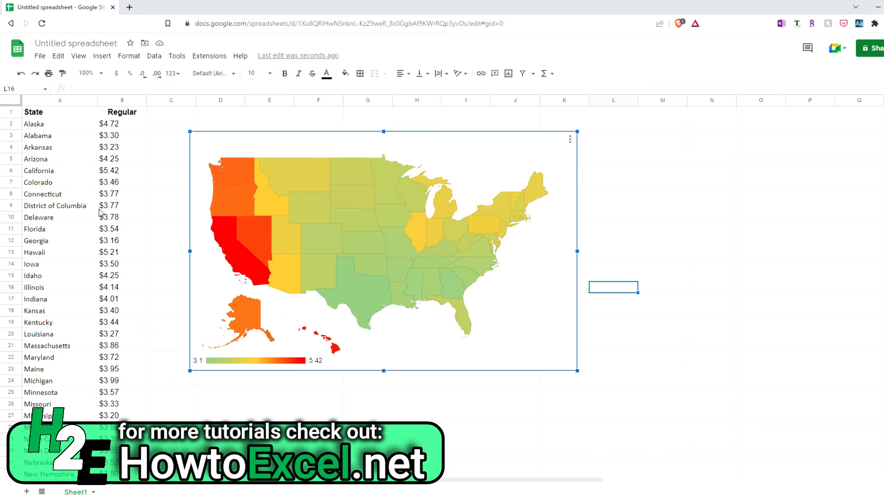
{"action": "mouse_move", "coordinate": [345, 210]}
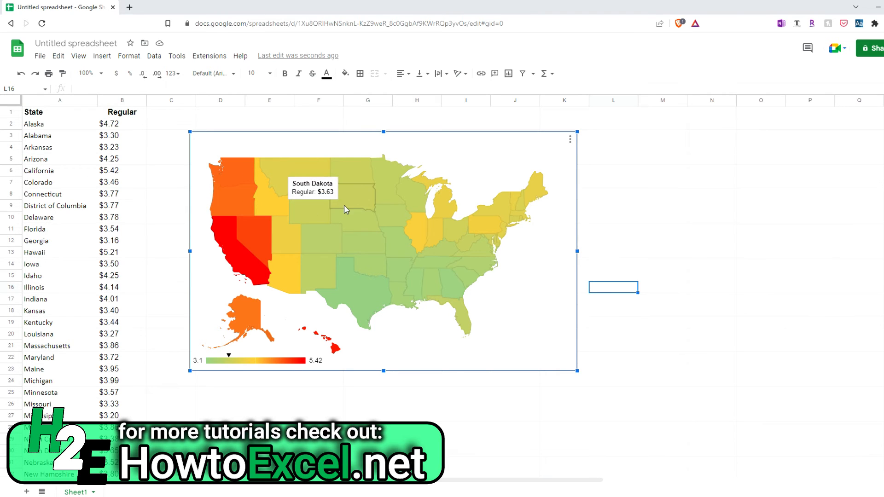
{"action": "mouse_move", "coordinate": [632, 278]}
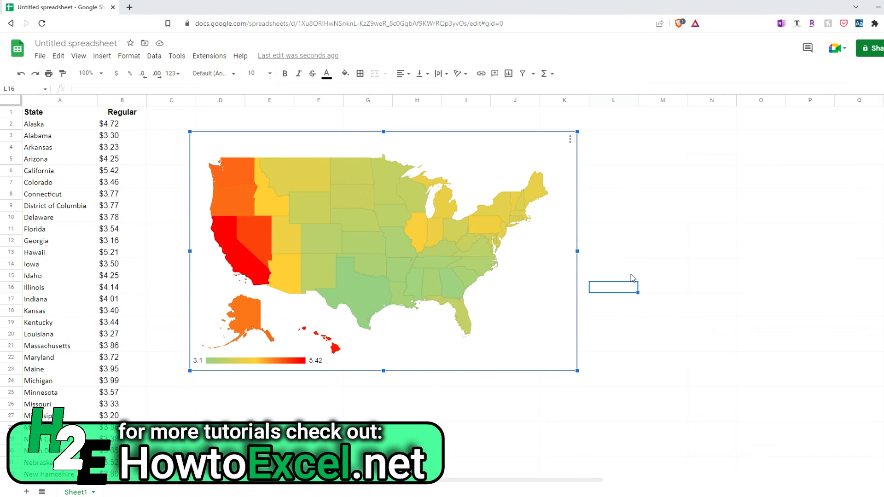
{"action": "mouse_move", "coordinate": [630, 269]}
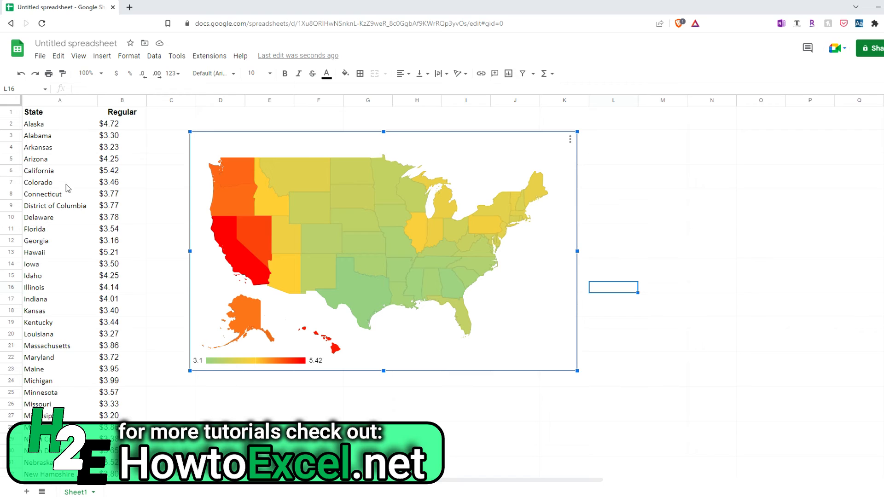
{"action": "mouse_move", "coordinate": [73, 236]}
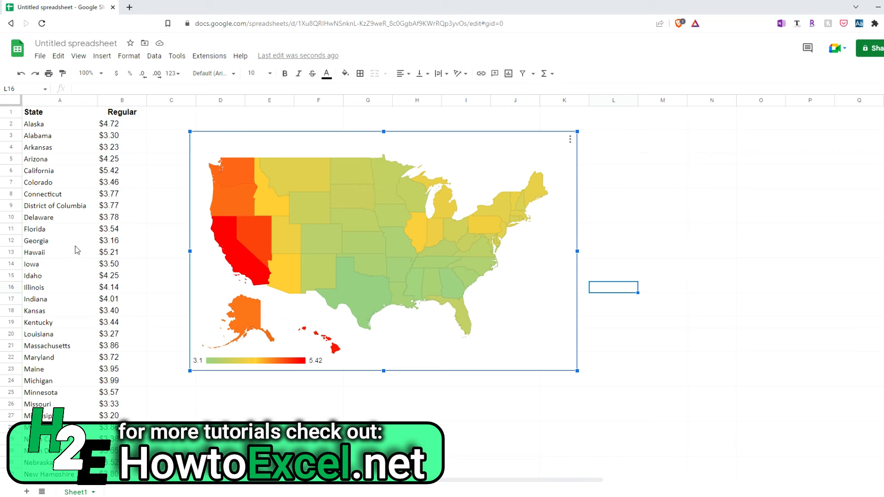
{"action": "mouse_move", "coordinate": [51, 248]}
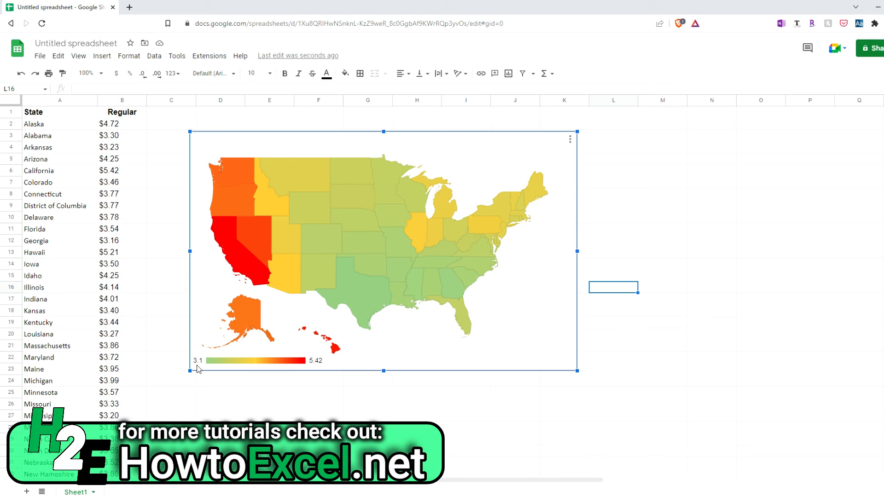
{"action": "mouse_move", "coordinate": [303, 371]}
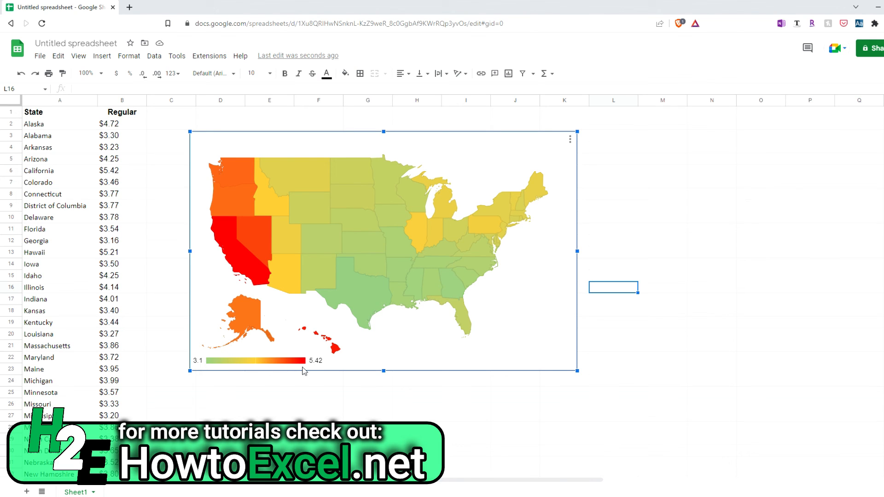
{"action": "mouse_move", "coordinate": [356, 305]}
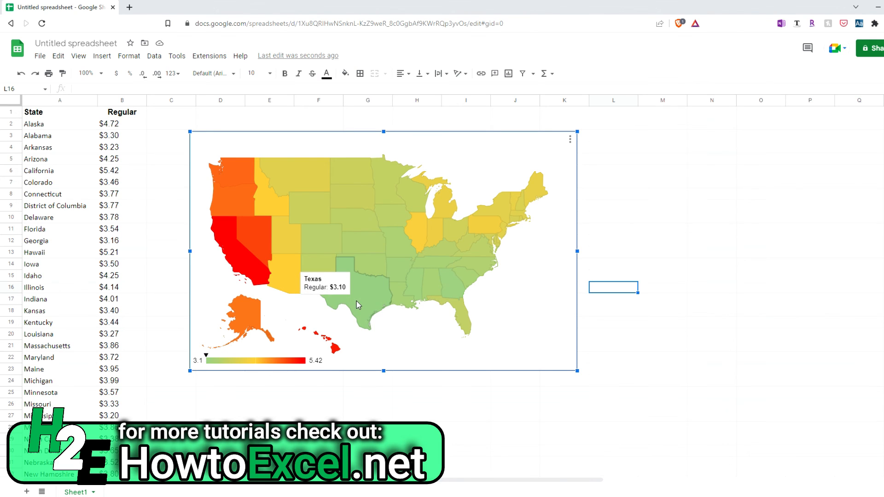
{"action": "mouse_move", "coordinate": [245, 268]}
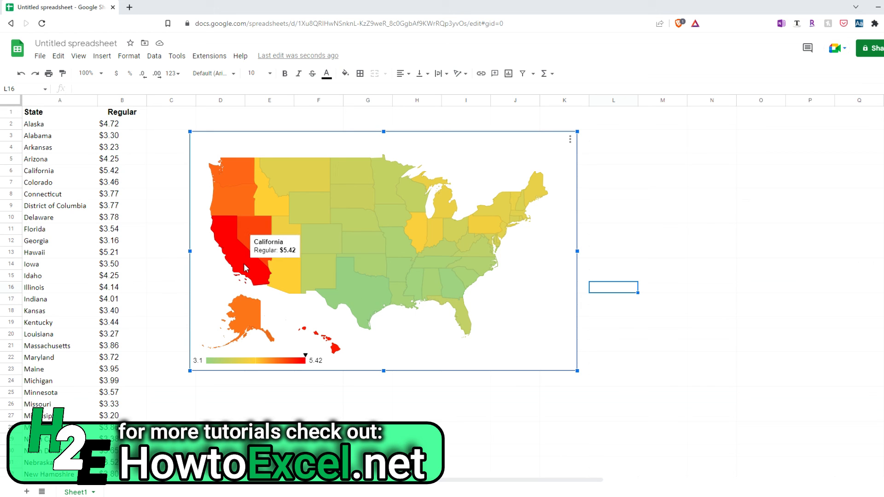
{"action": "mouse_move", "coordinate": [457, 276]}
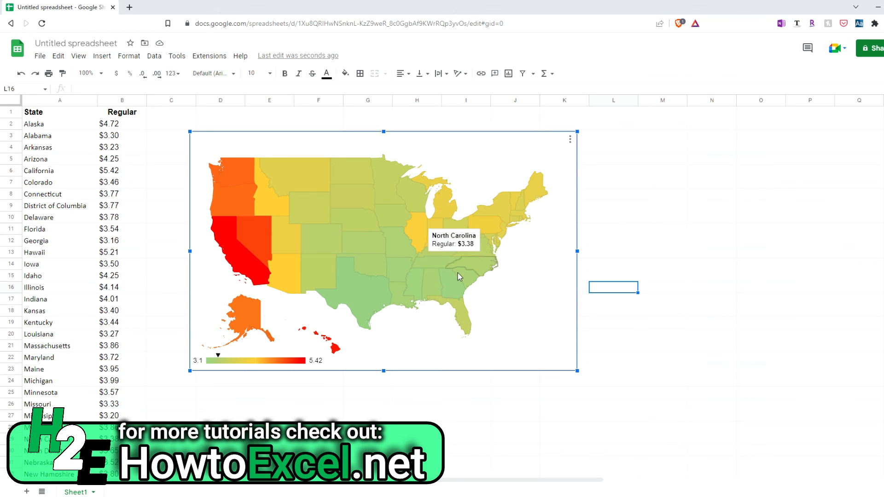
{"action": "mouse_move", "coordinate": [434, 376]}
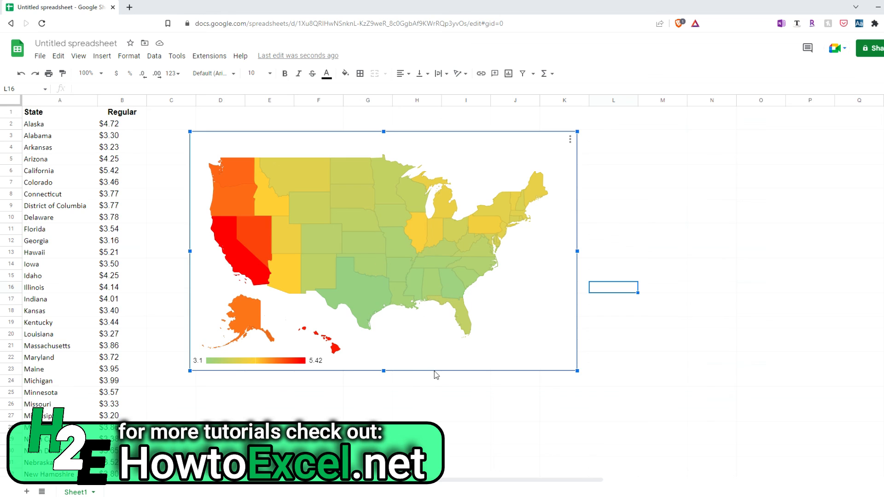